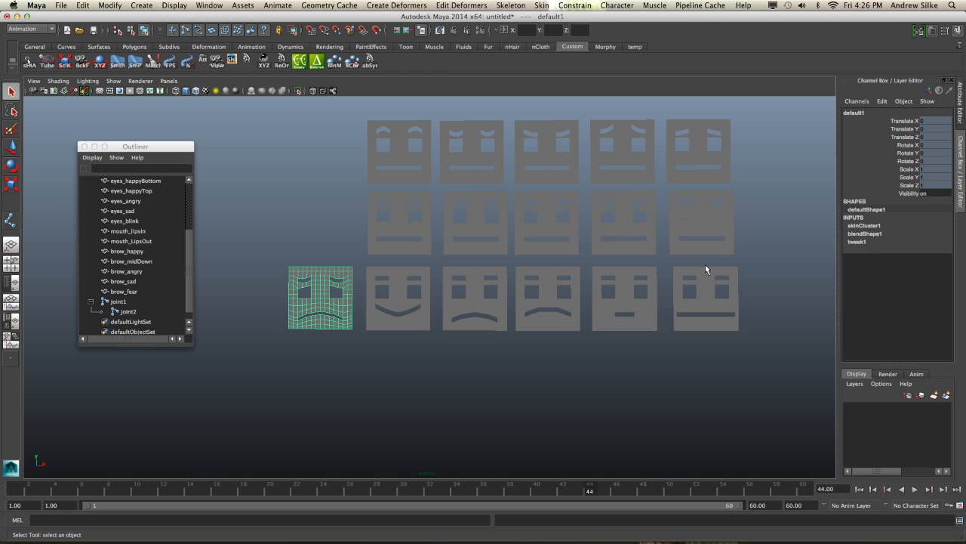
mouse_move(483, 320)
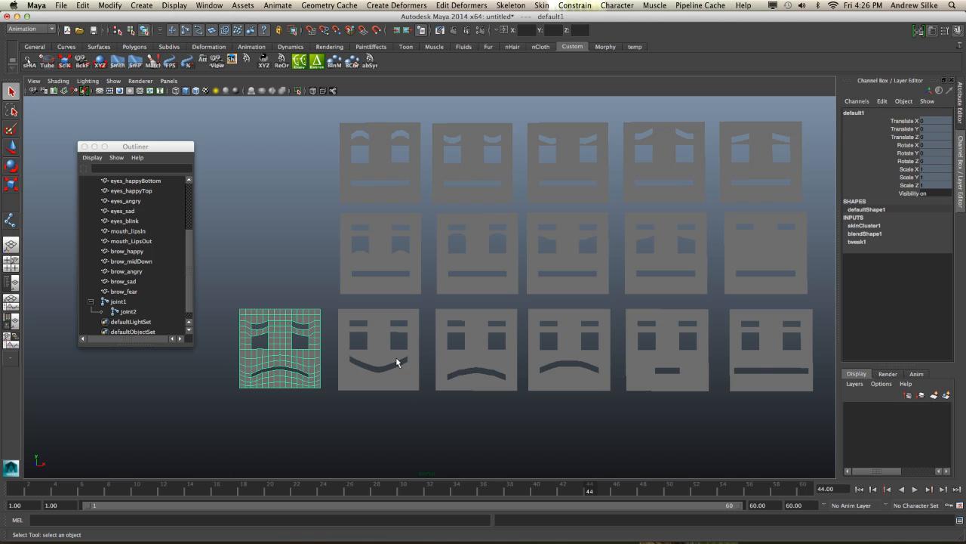
- Select the base face mesh and the smile target shape, then clear the selection
left_click(864, 232)
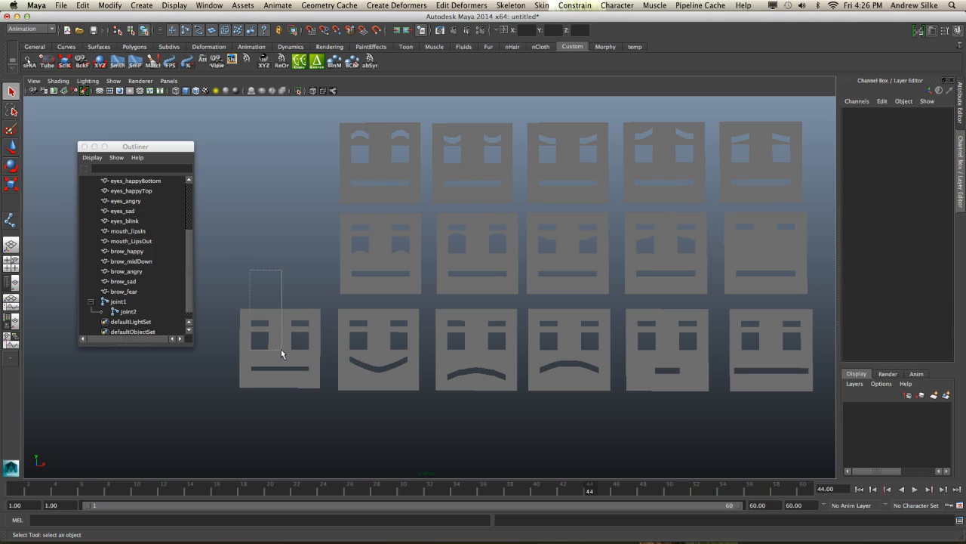
left_click(280, 347)
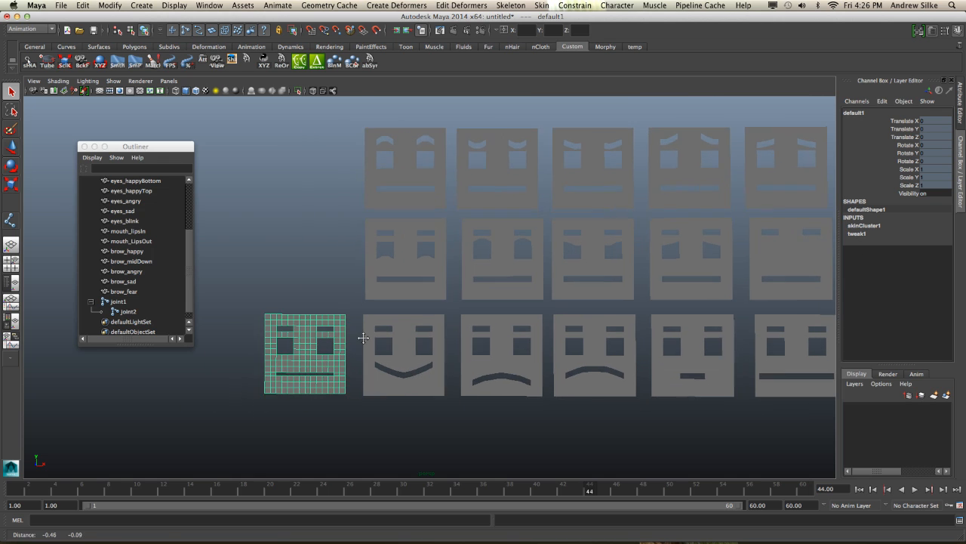
left_click(403, 355)
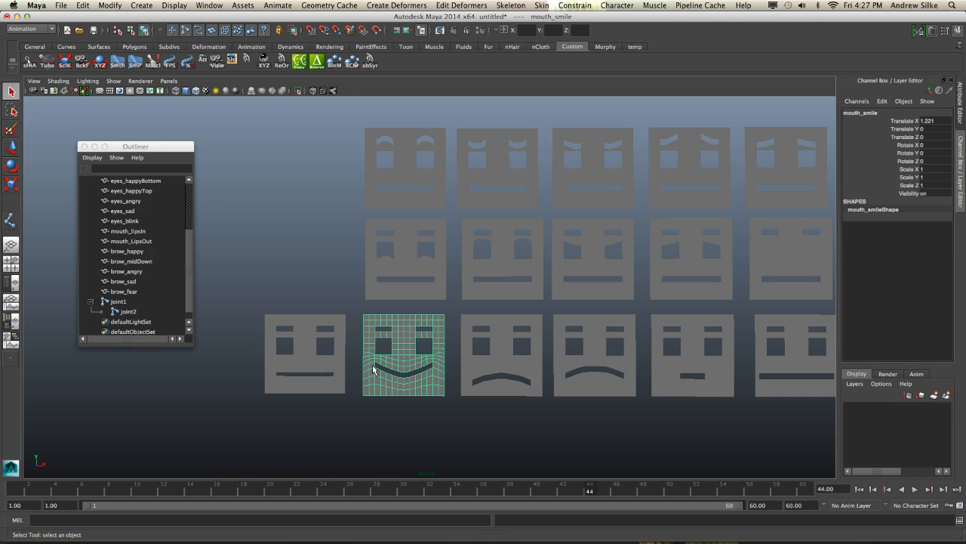
left_click(595, 355)
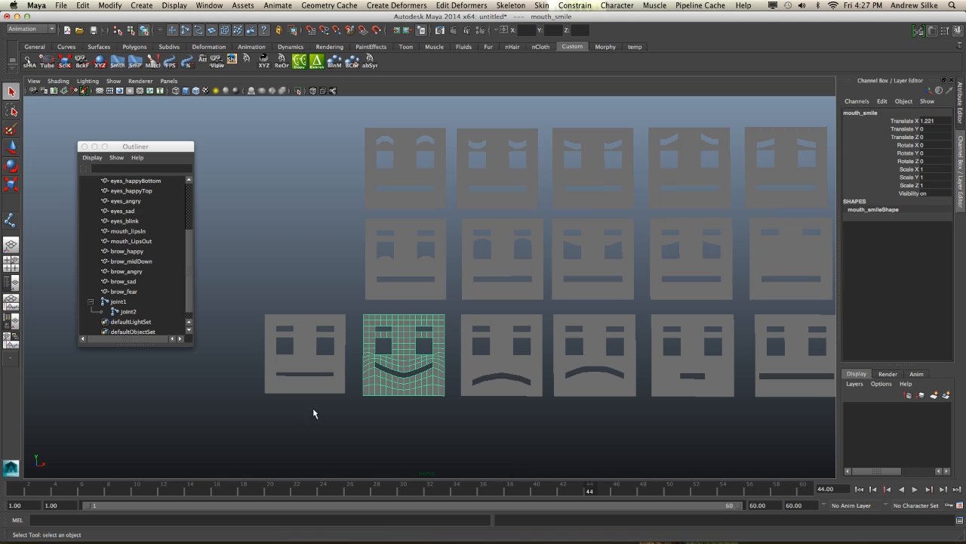
left_click(316, 263)
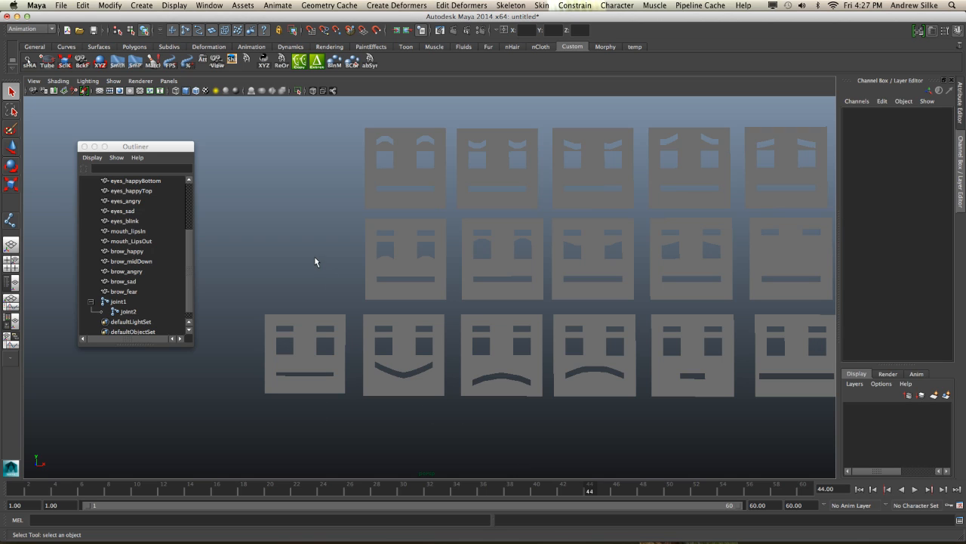
mouse_move(279, 241)
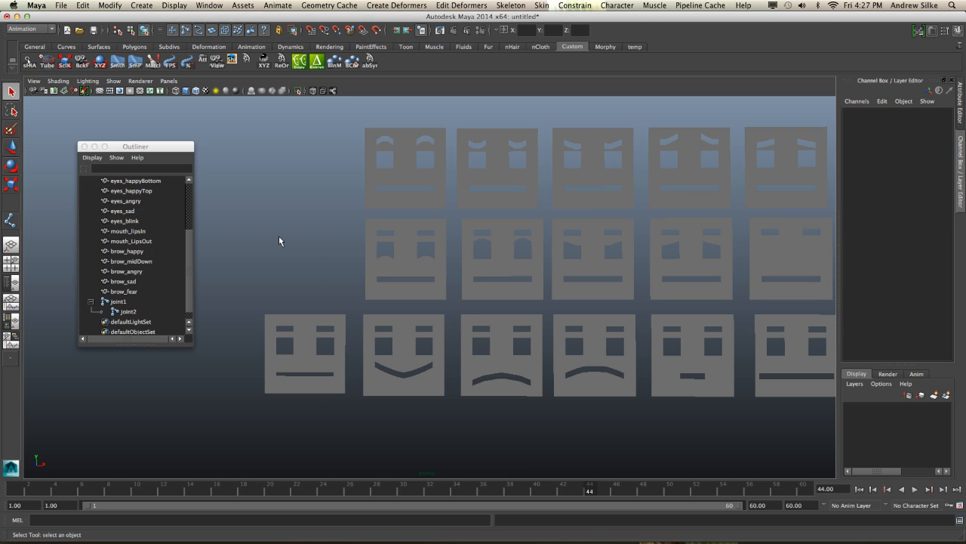
- Open the mirror script's code in the Shelf Editor and highlight its header and usage comments
right_click(335, 60)
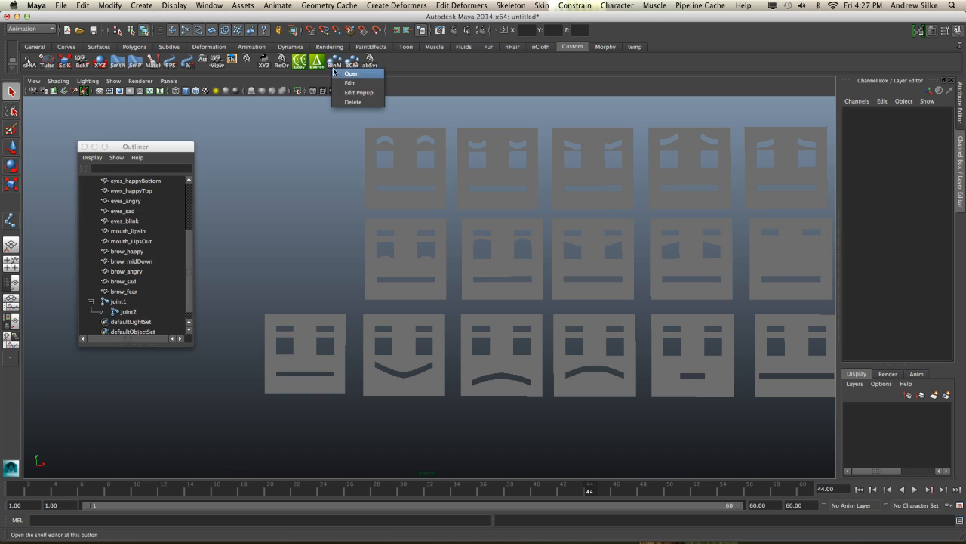
left_click(350, 83)
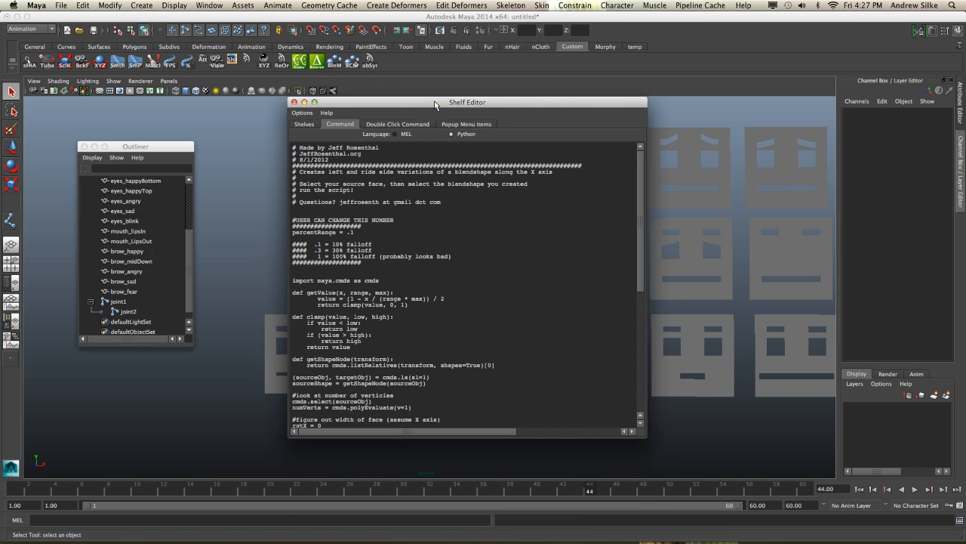
double_click(355, 148)
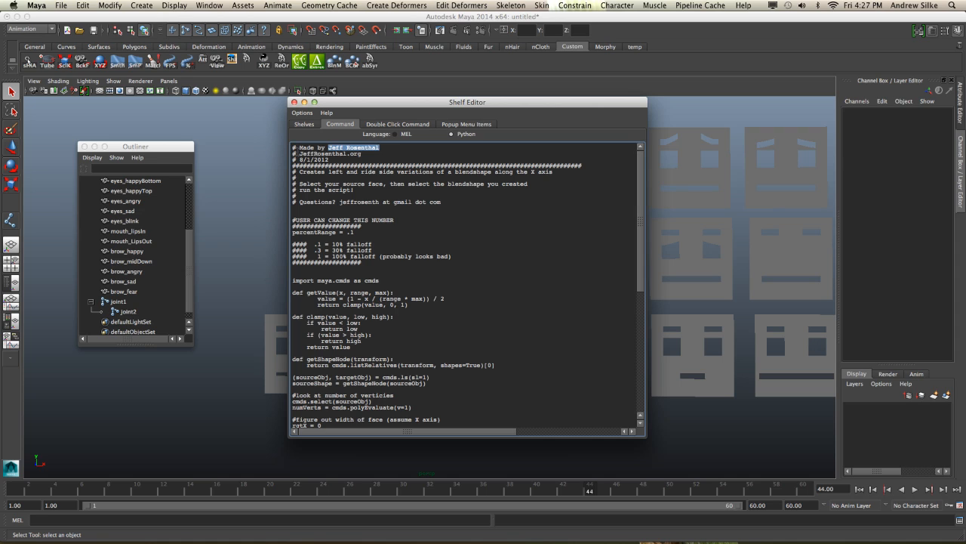
double_click(329, 154)
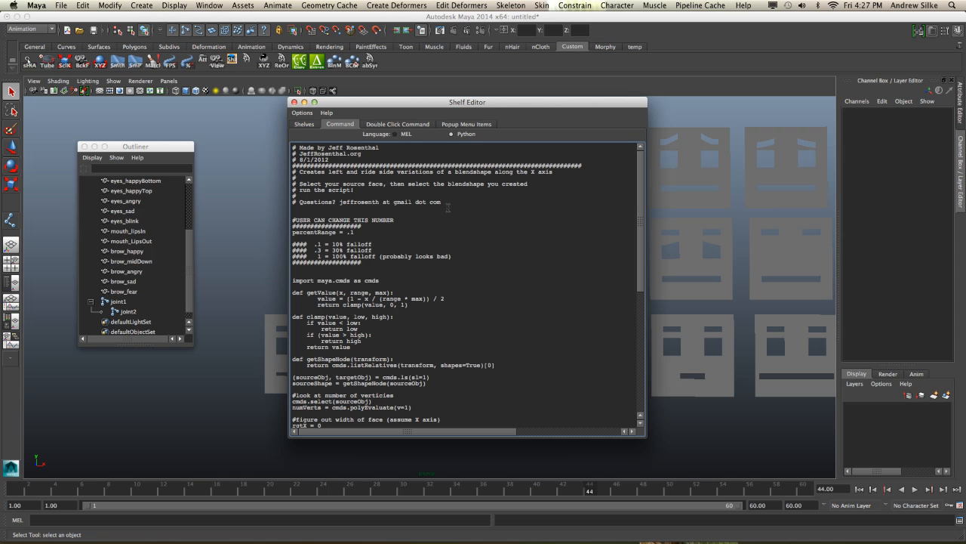
mouse_move(414, 211)
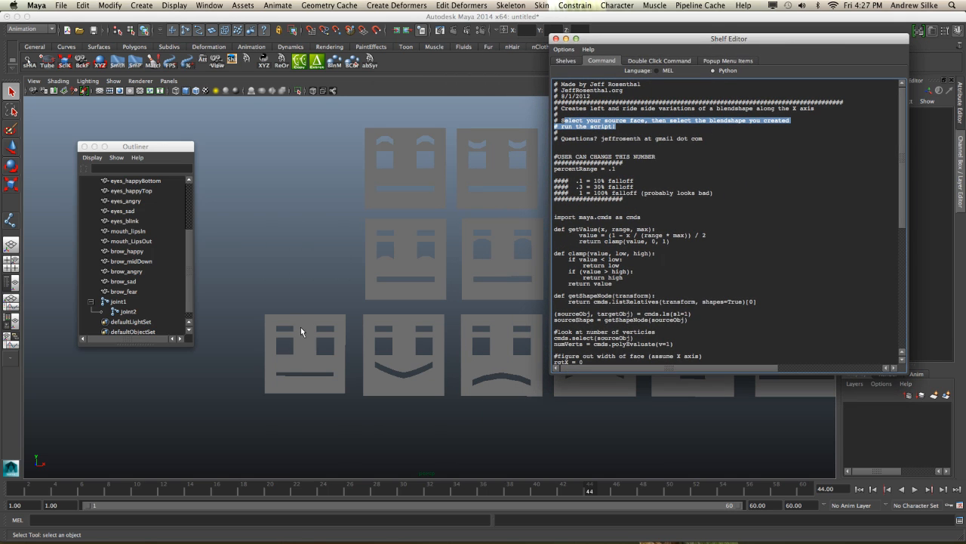
mouse_move(716, 145)
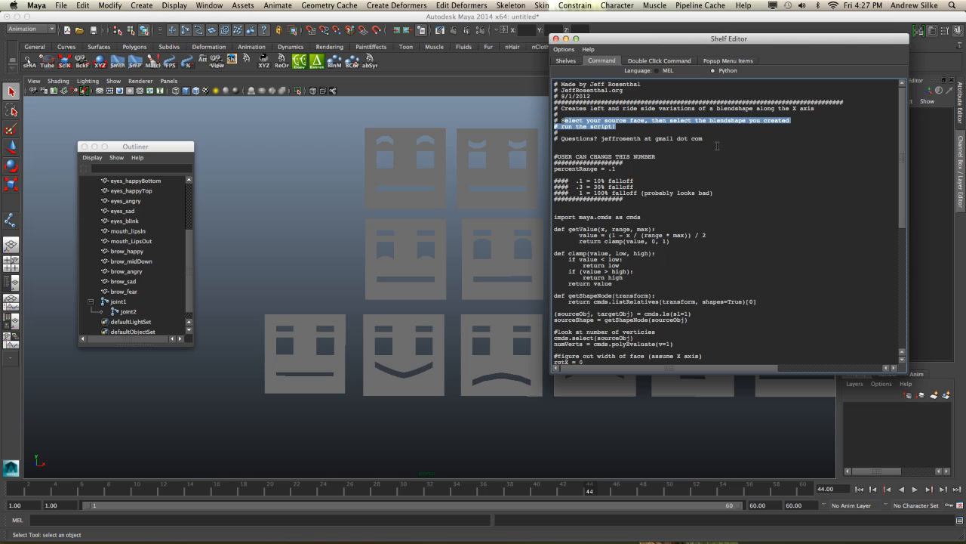
mouse_move(406, 328)
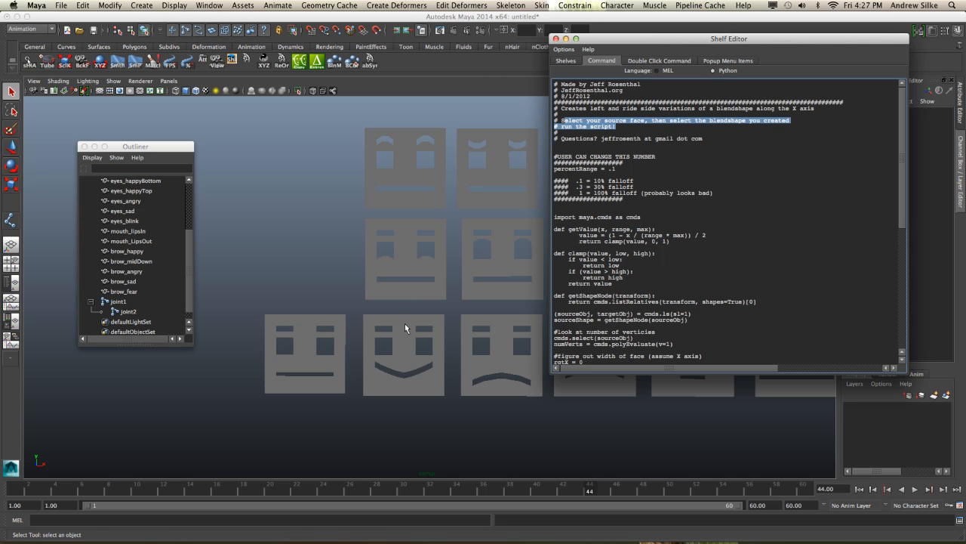
- Select the base face with mouth_smile to run the split, producing mouth_smile_Lft and mouth_smile_Rgt
left_click(305, 353)
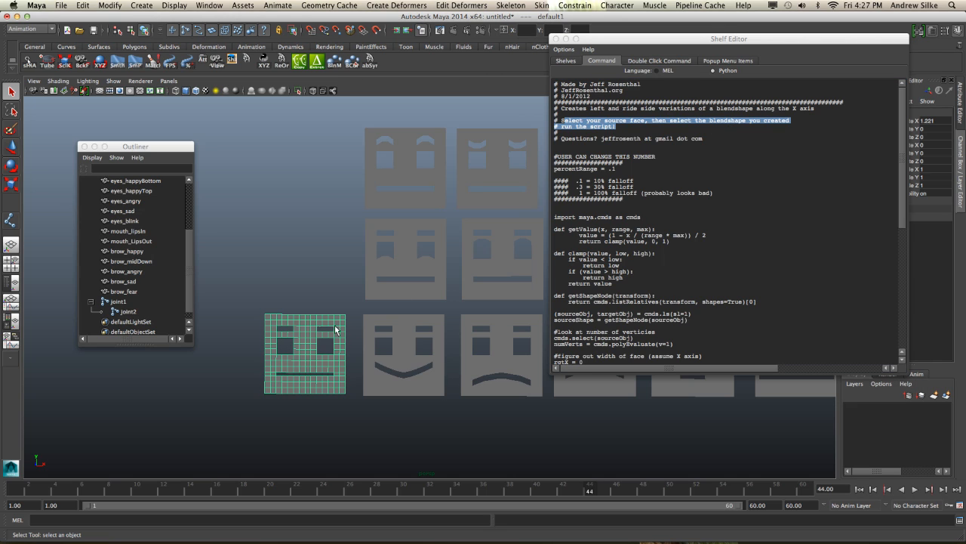
mouse_move(408, 324)
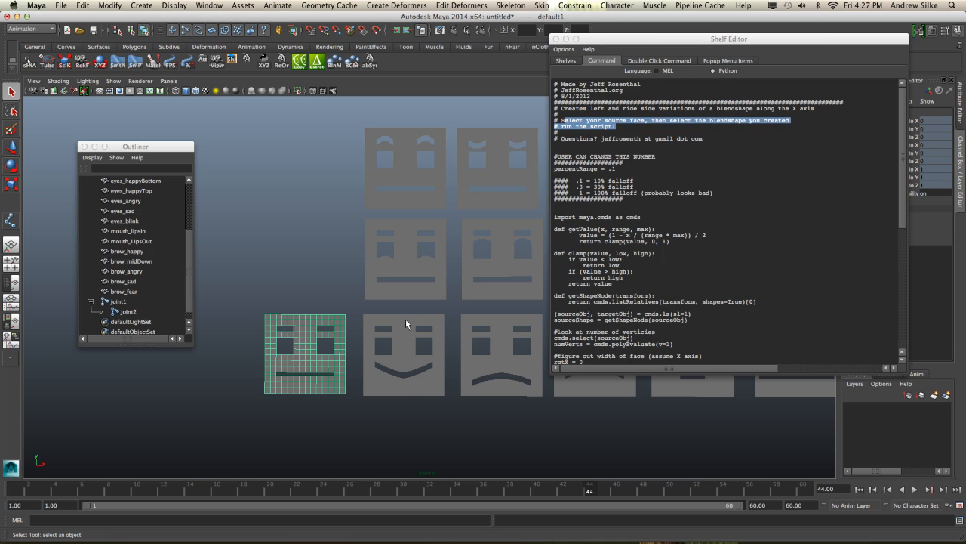
left_click(403, 355)
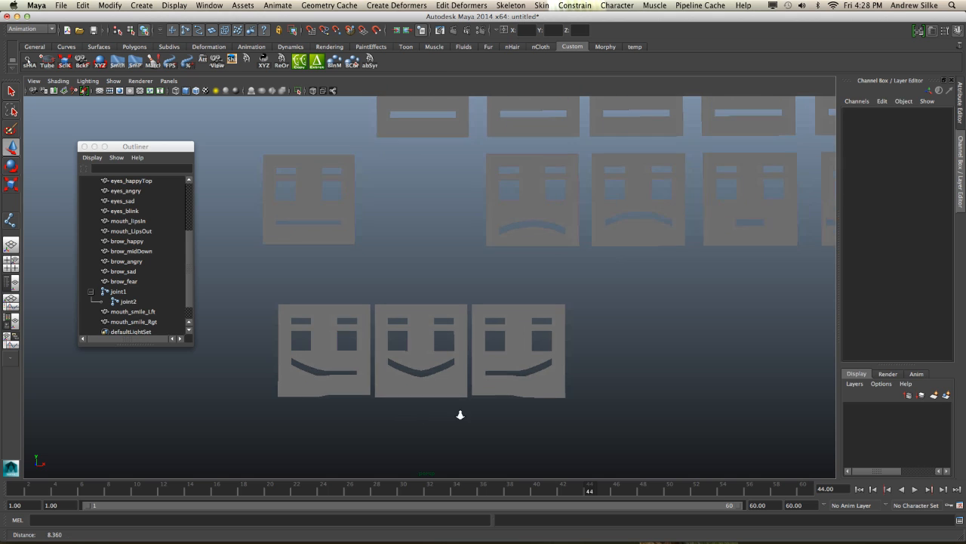
left_click(420, 350)
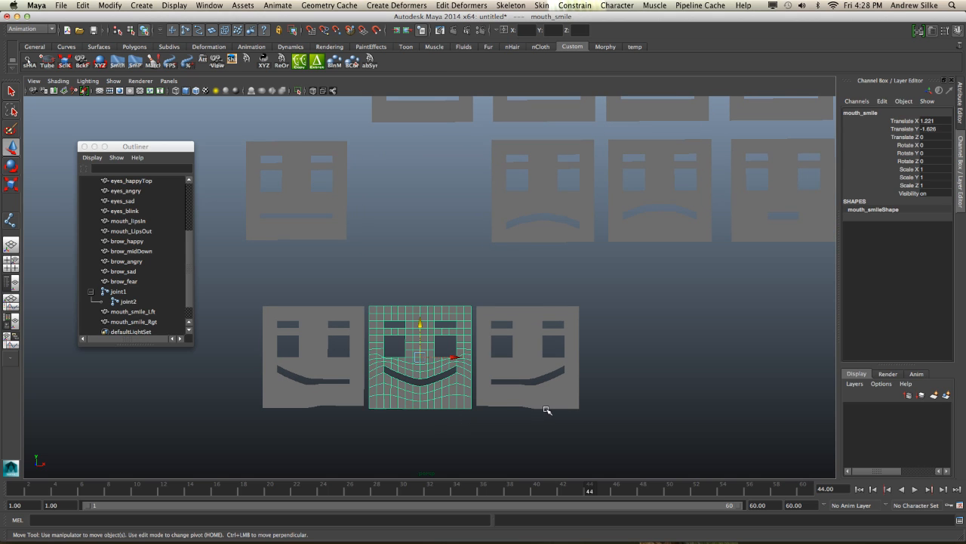
- Remove the split smile halves, then select the face joint and the base face mesh
left_click(133, 311)
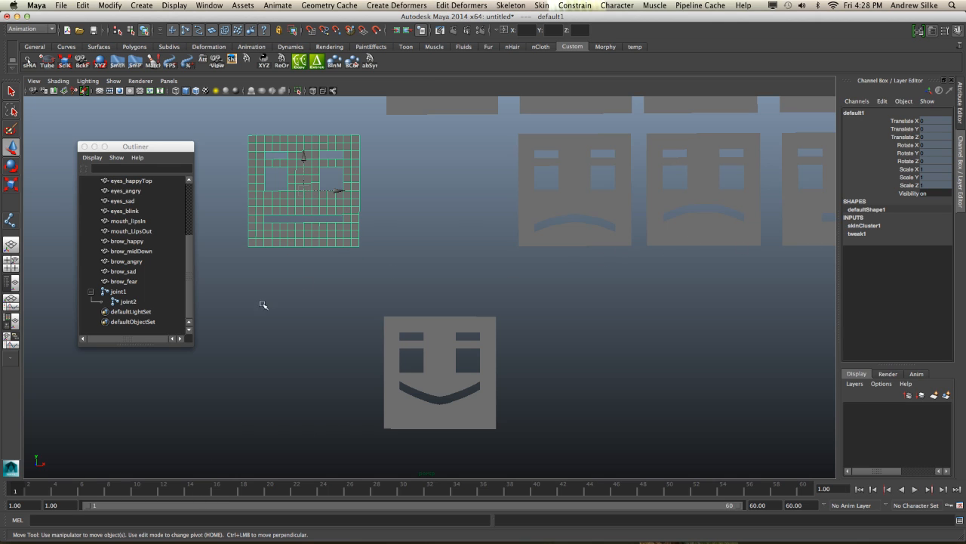
left_click(127, 302)
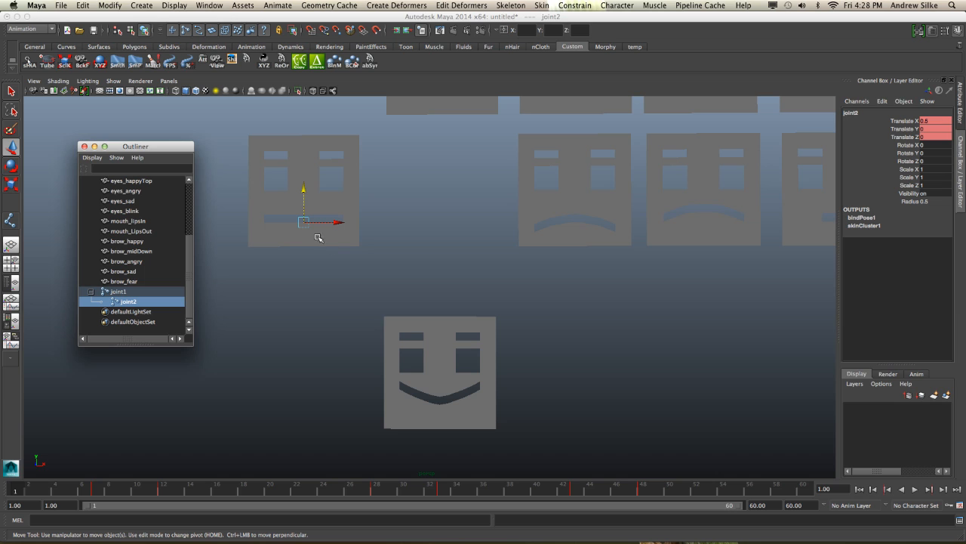
mouse_move(351, 200)
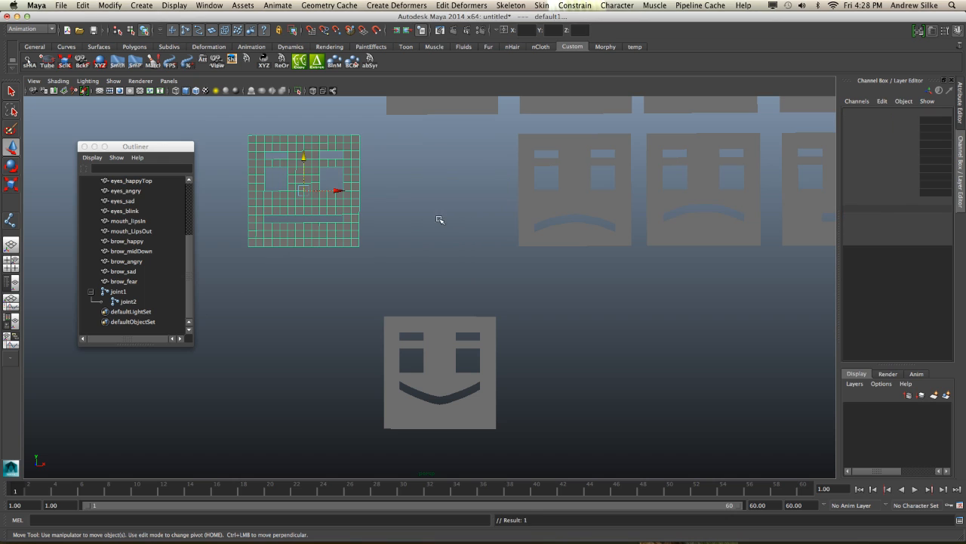
left_click(400, 348)
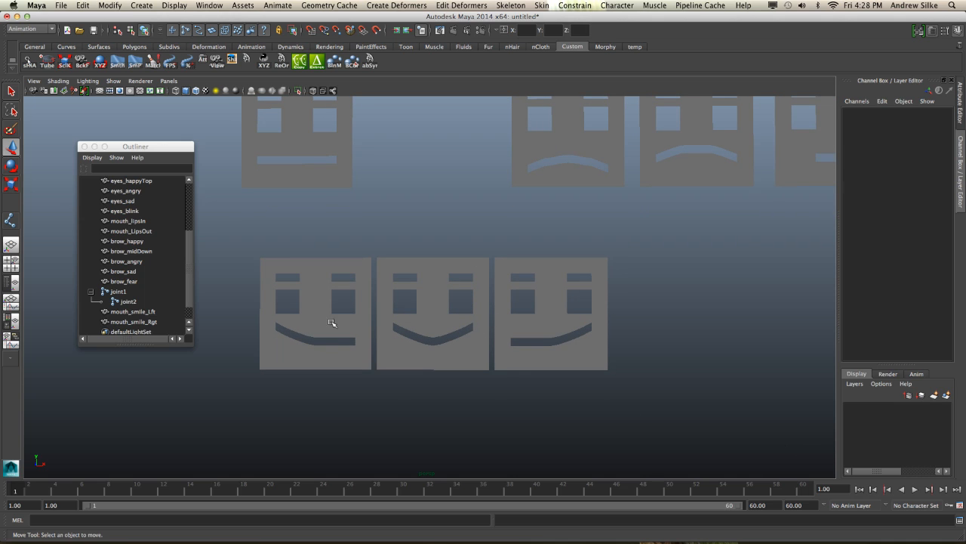
mouse_move(543, 328)
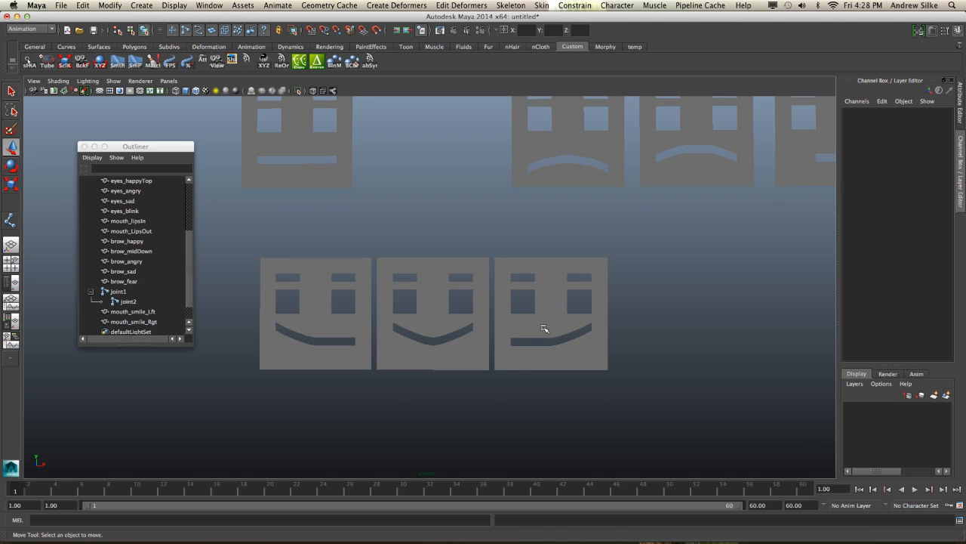
- Select the mouth_smile_Lft target in the Outliner to begin picking the smile targets and face
scroll("down", 3)
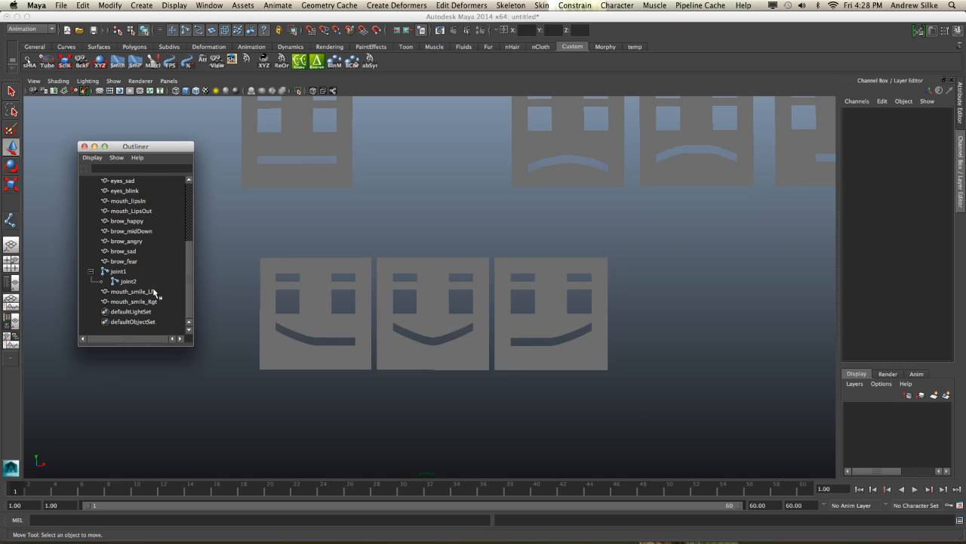
left_click(133, 291)
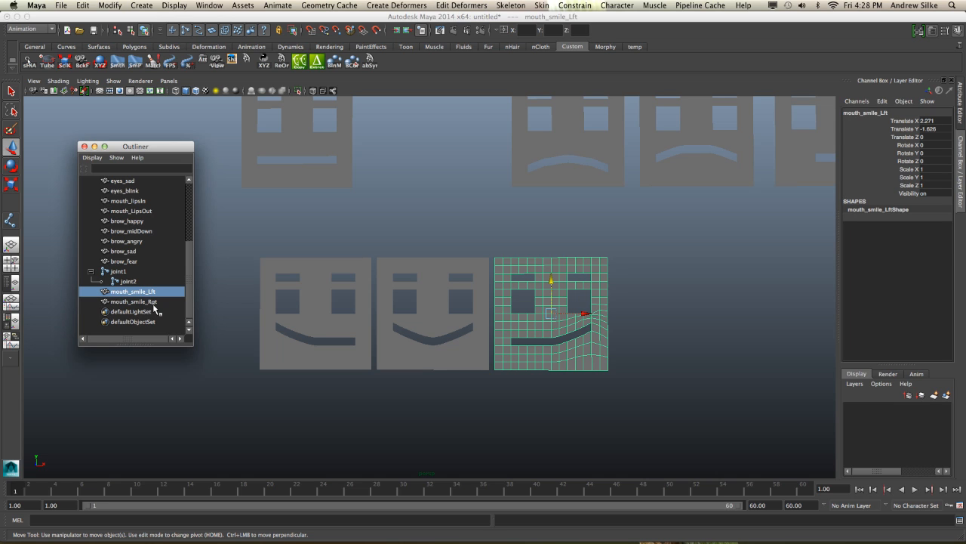
mouse_move(350, 266)
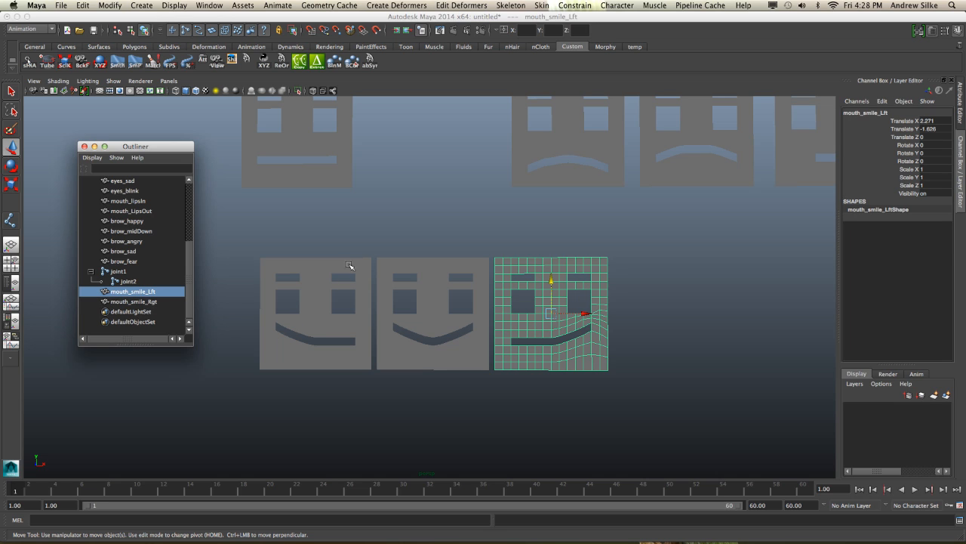
mouse_move(317, 220)
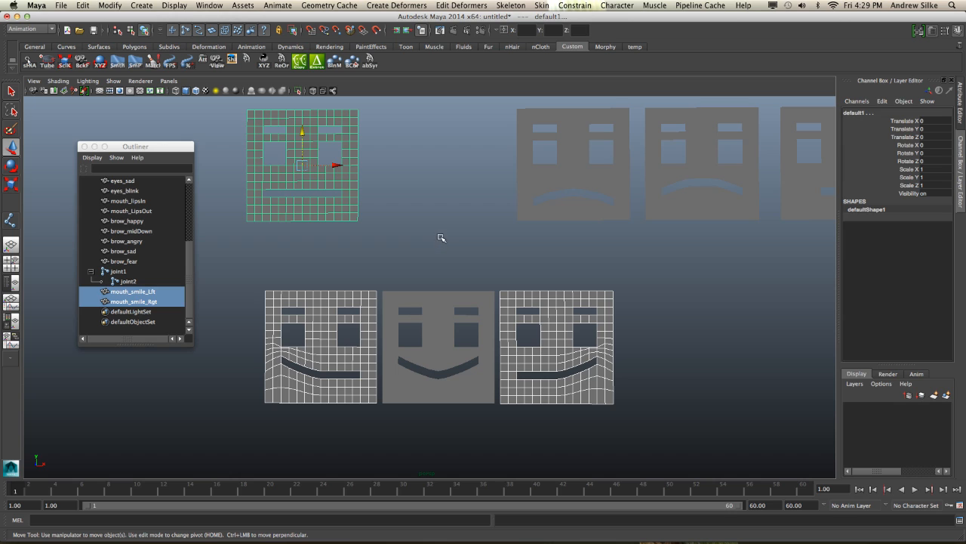
- Select the copied right smile shape with the right smile target and run the blendShape Mirror script on them
left_click(133, 302)
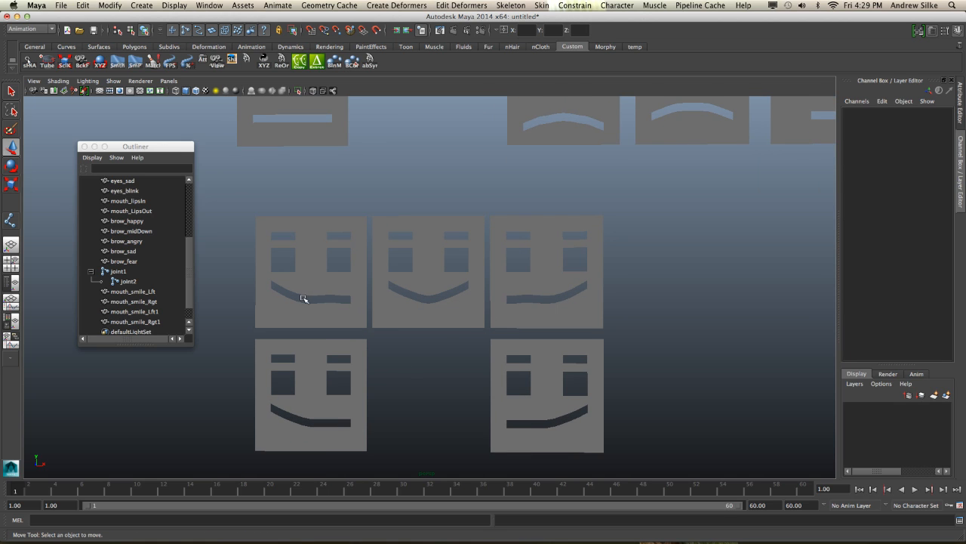
left_click(136, 320)
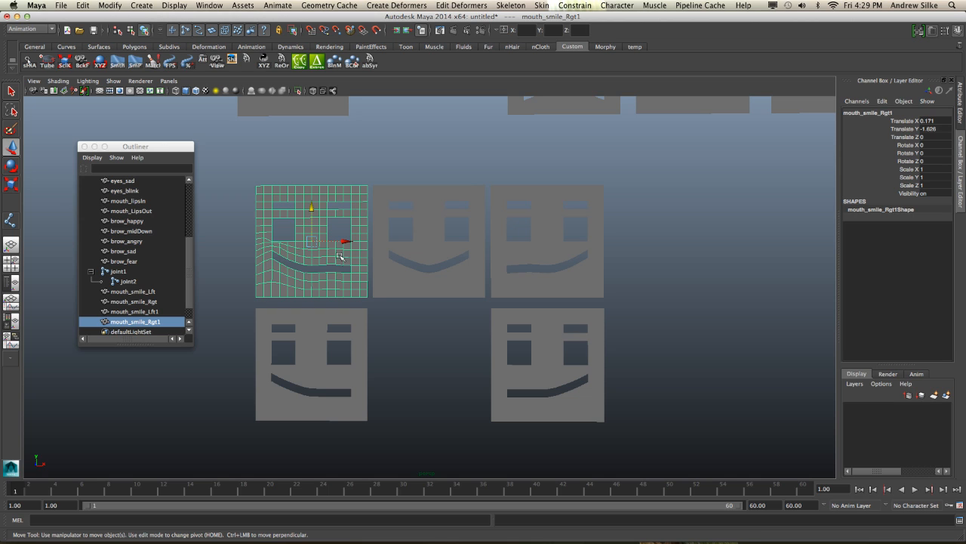
mouse_move(526, 254)
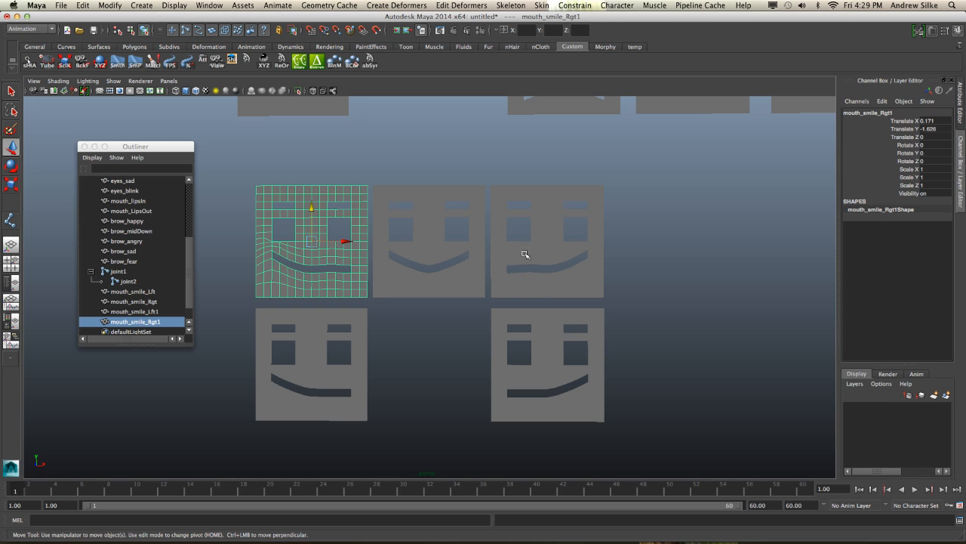
left_click(135, 311)
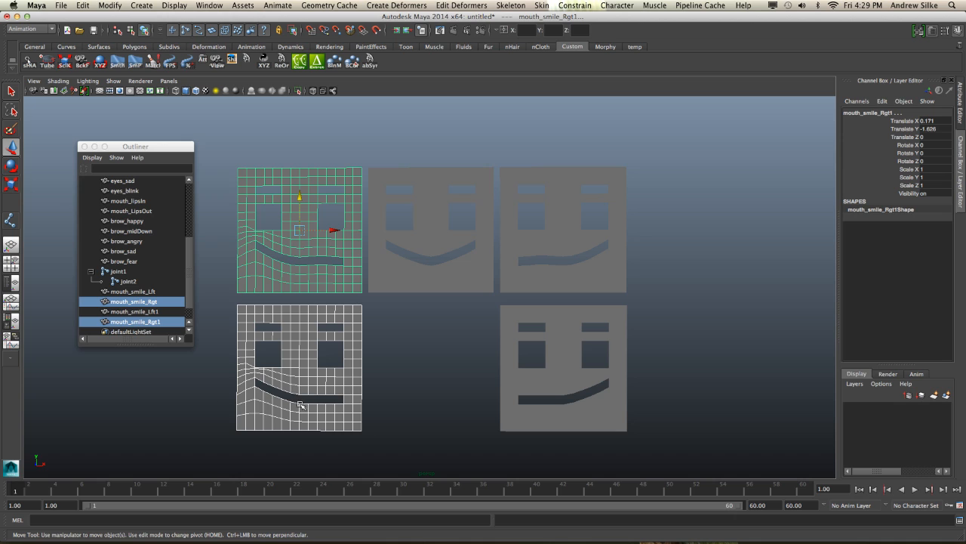
left_click(317, 60)
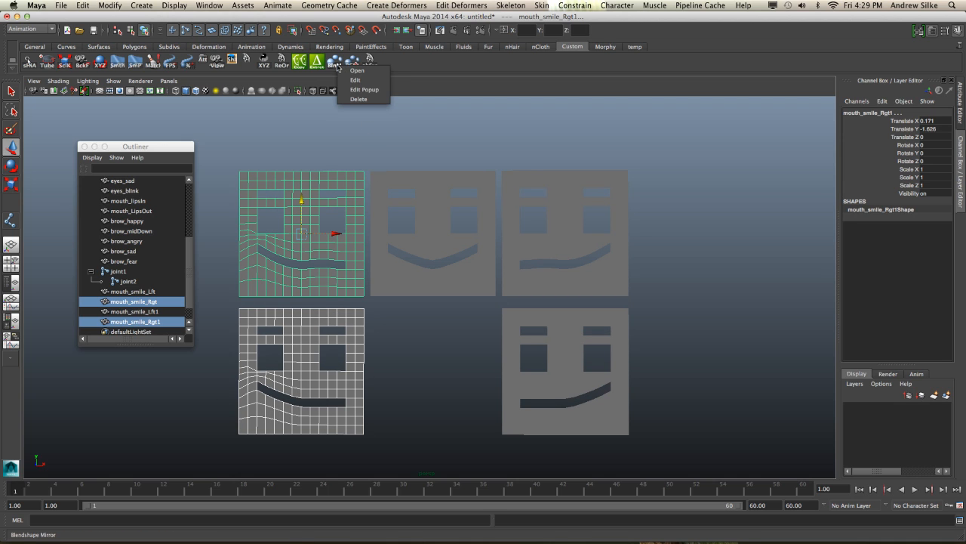
left_click(356, 78)
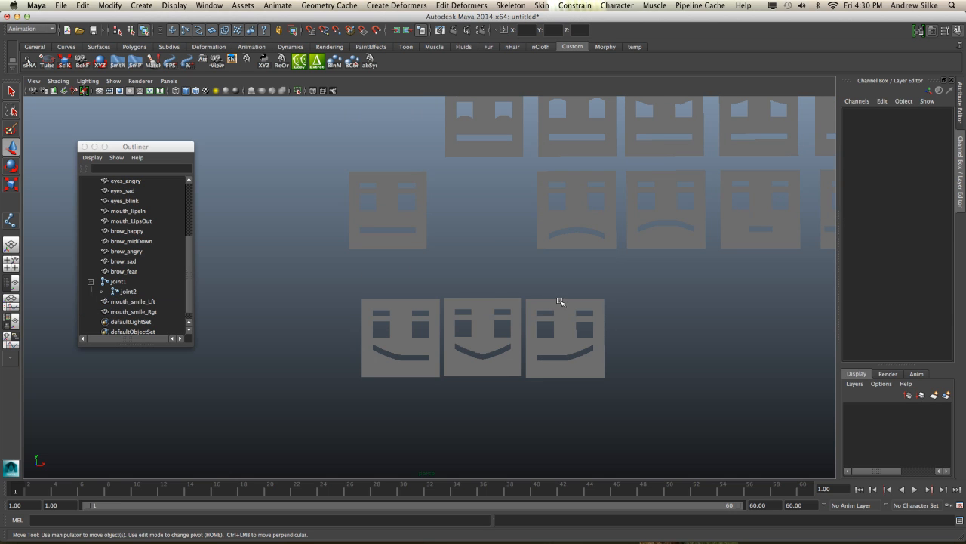
- Create a Blend Shape on the face from both smile targets and unlock the face's attributes in the Channel Box
left_click(133, 301)
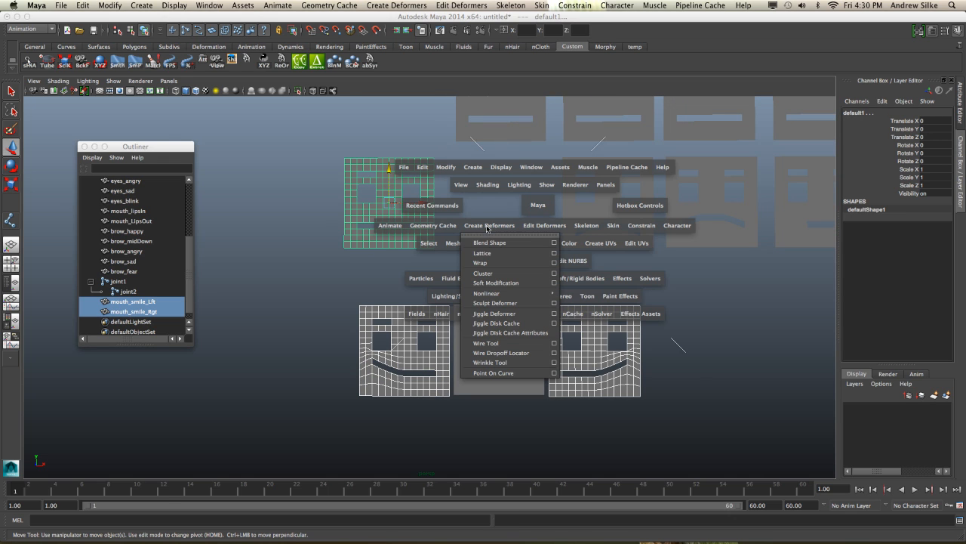
left_click(490, 242)
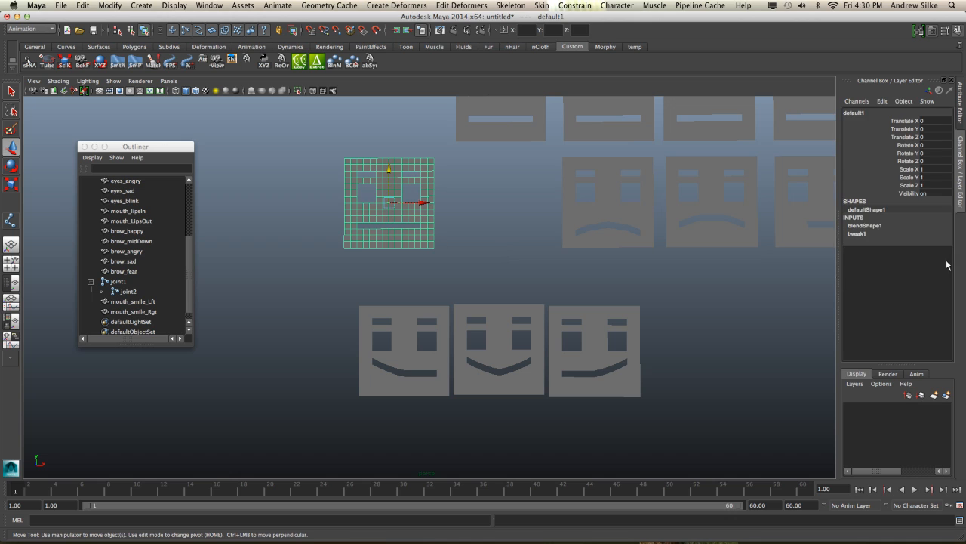
left_click(882, 99)
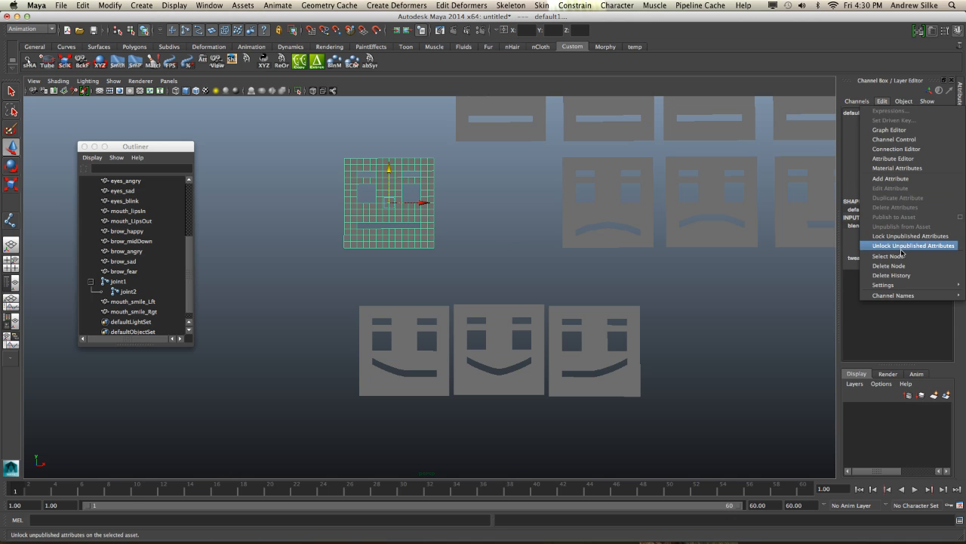
left_click(912, 245)
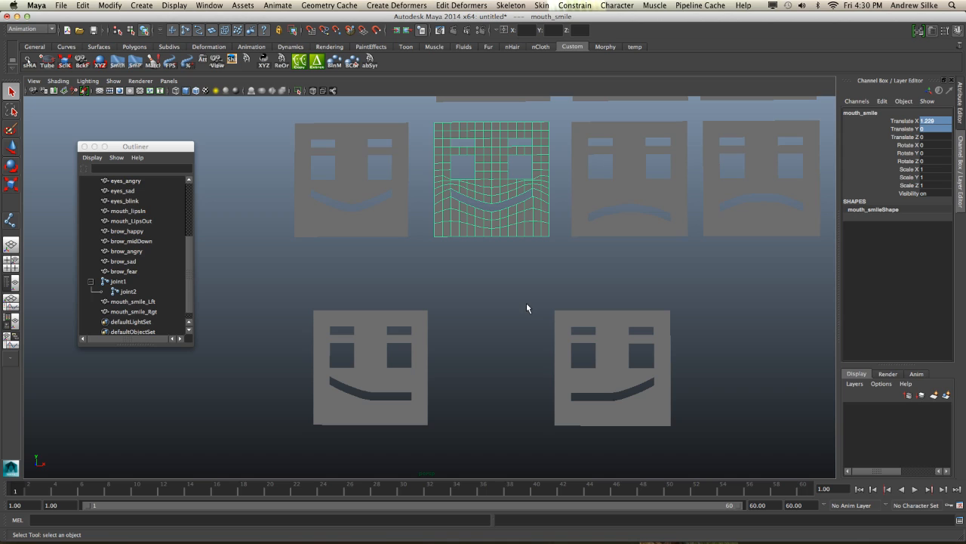
mouse_move(522, 313)
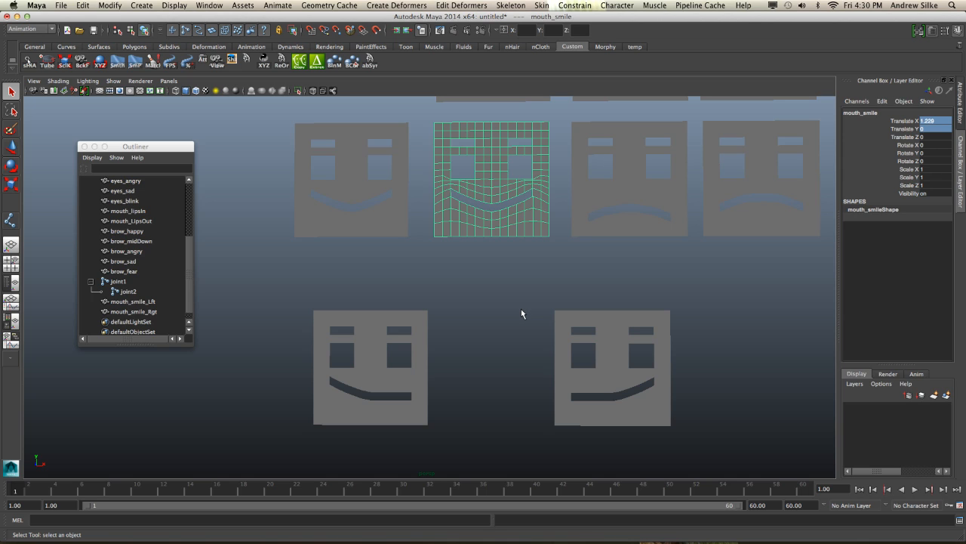
mouse_move(517, 178)
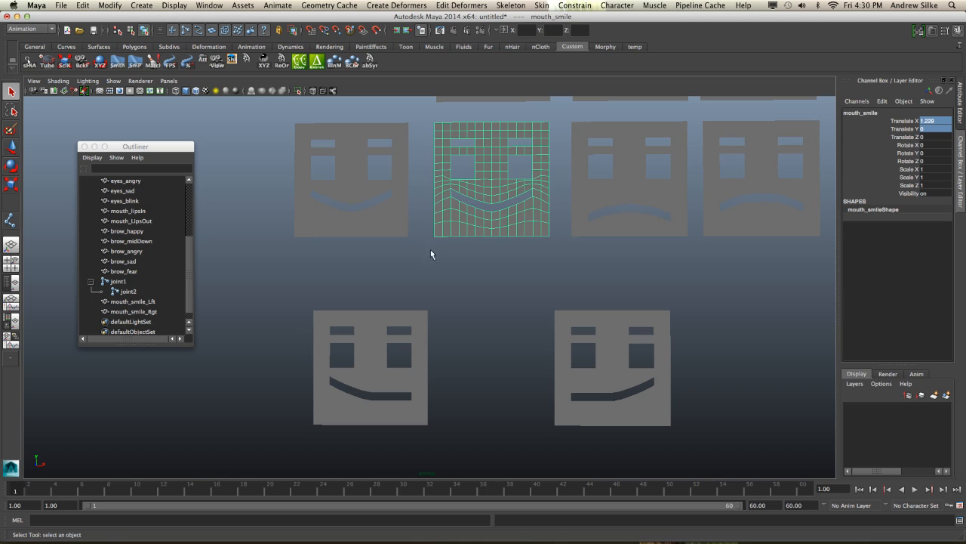
mouse_move(457, 319)
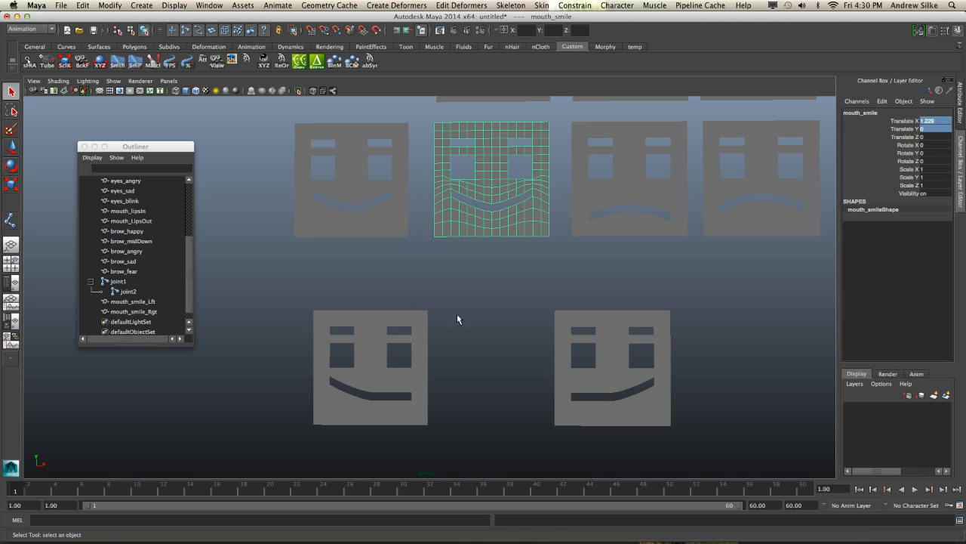
mouse_move(353, 205)
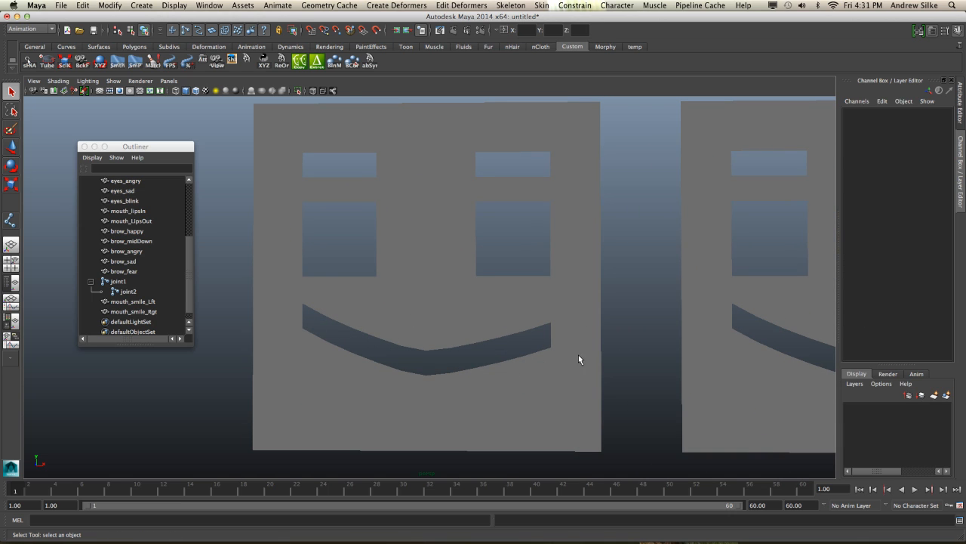
mouse_move(456, 286)
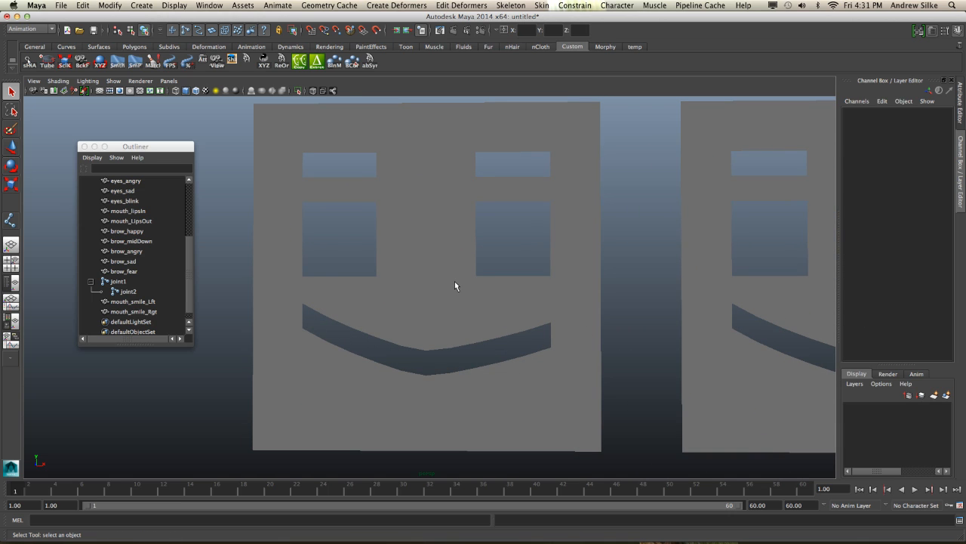